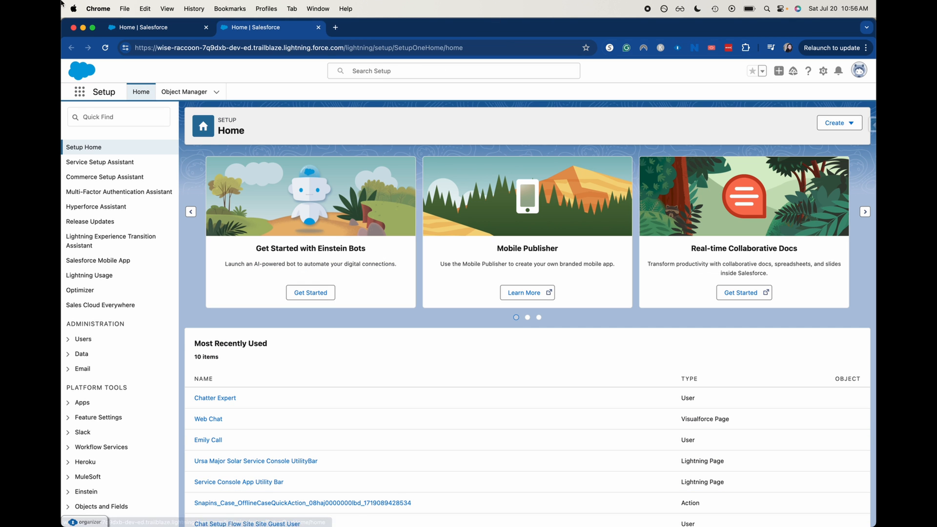
Search Quick Find for 'users' and open the All Users list under Administration
type("u")
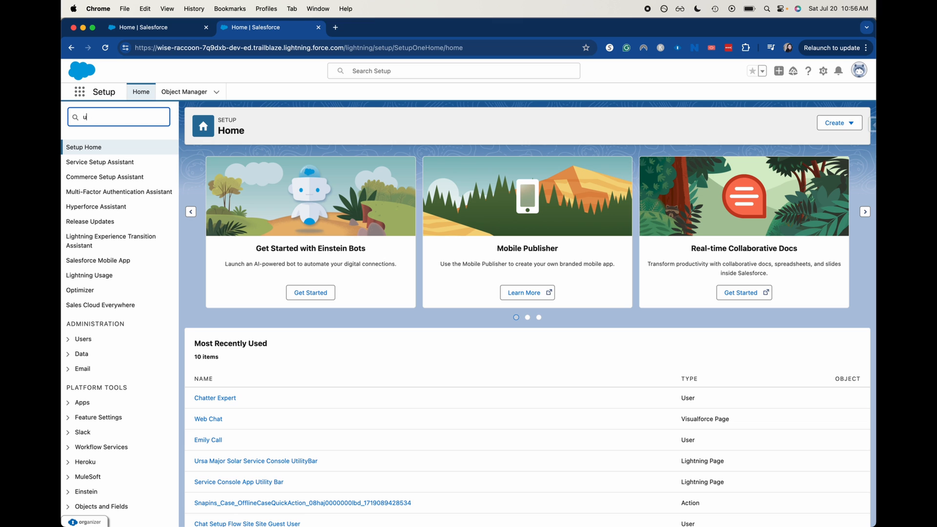
type("sers")
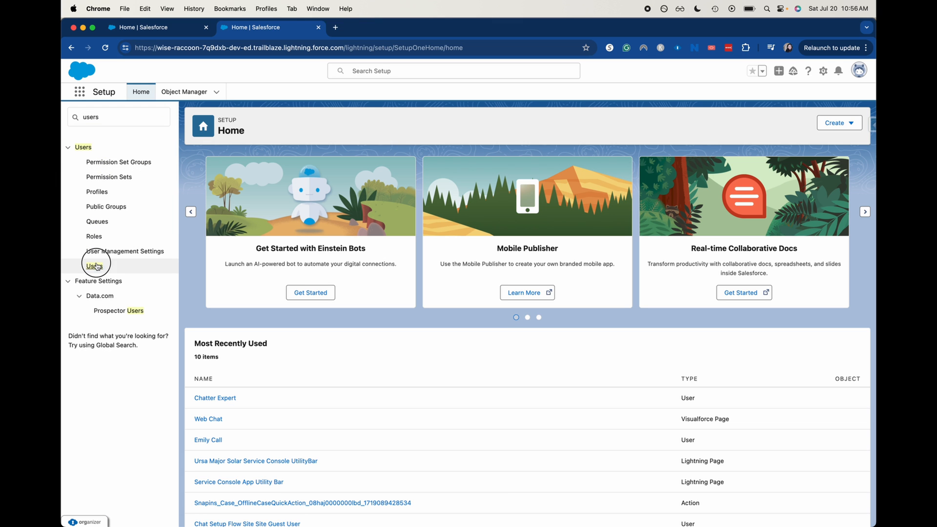
left_click(94, 266)
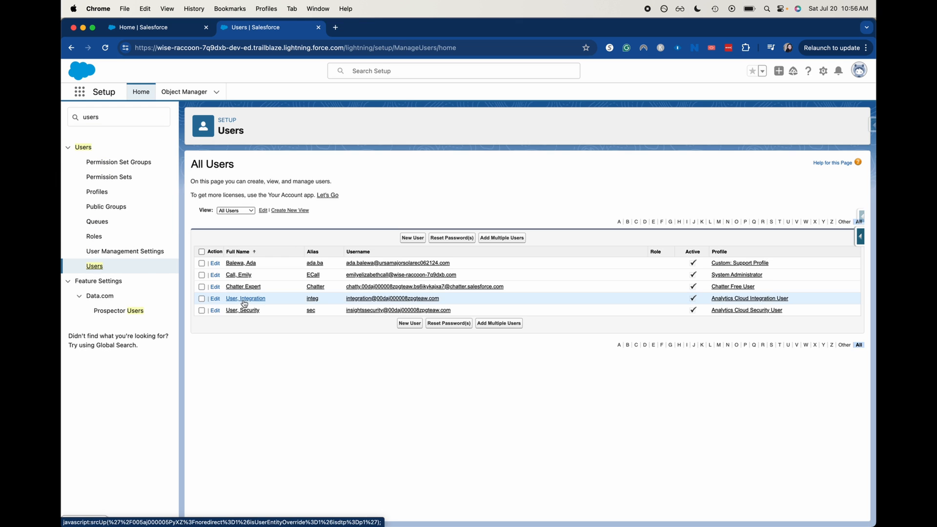
mouse_move(243, 286)
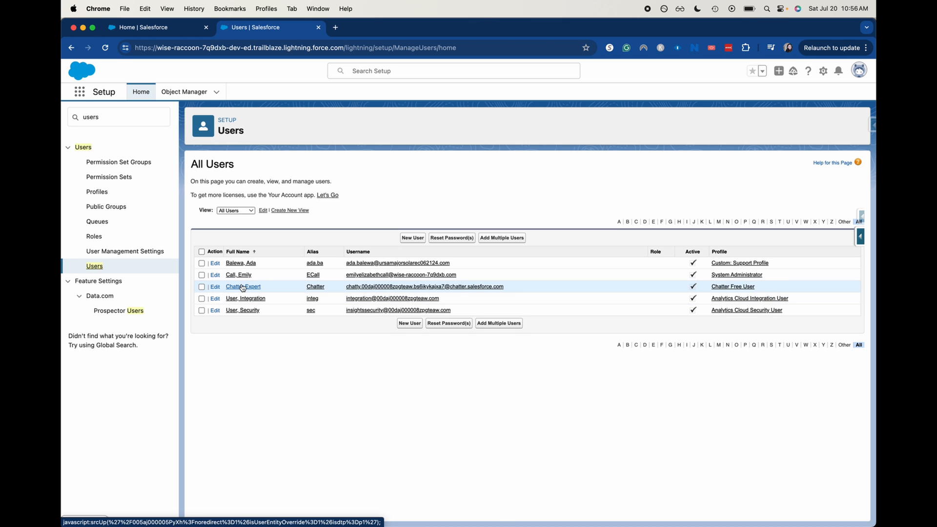
Open the Chatter Expert user record and freeze its account
left_click(242, 287)
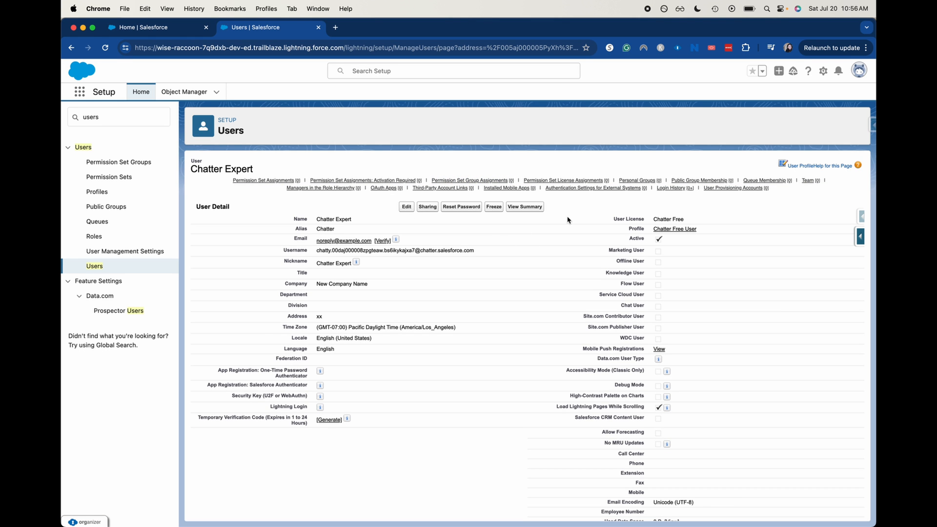
left_click(493, 206)
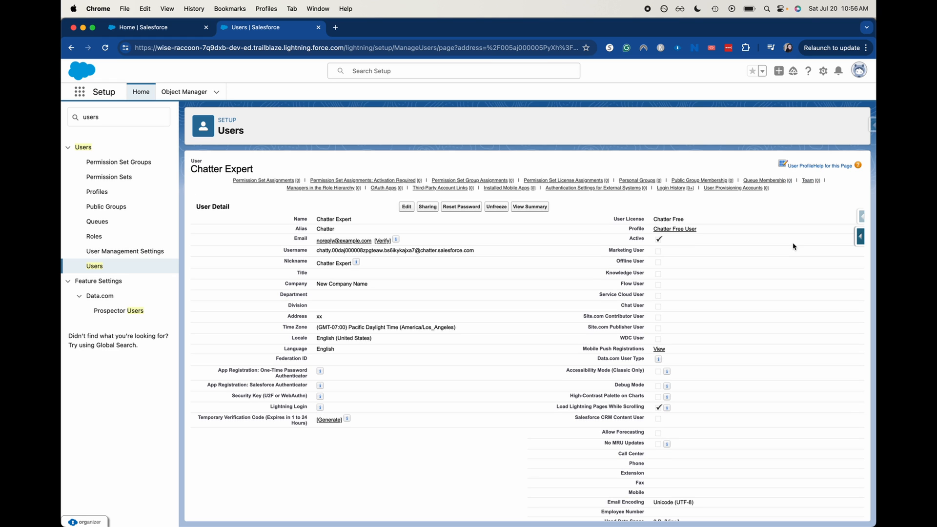
mouse_move(793, 246)
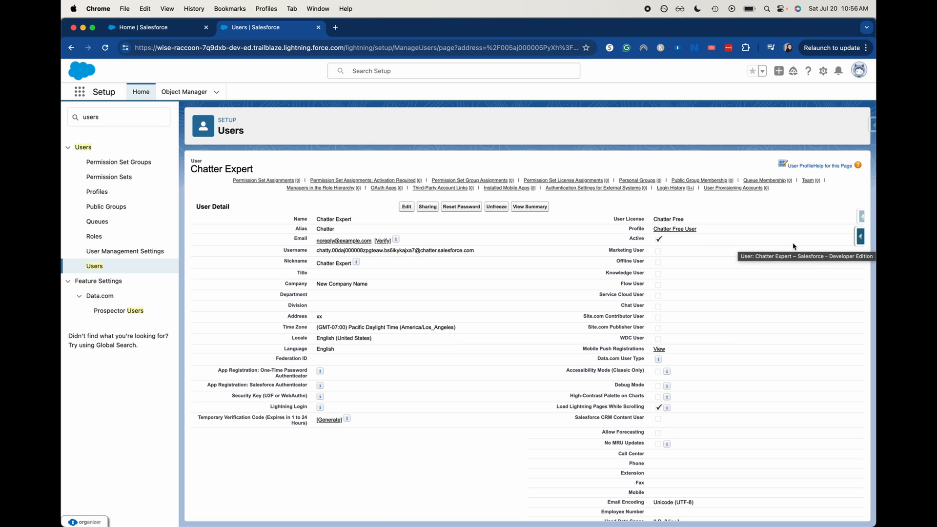
Unfreeze the Chatter Expert account from its User Detail page
left_click(593, 188)
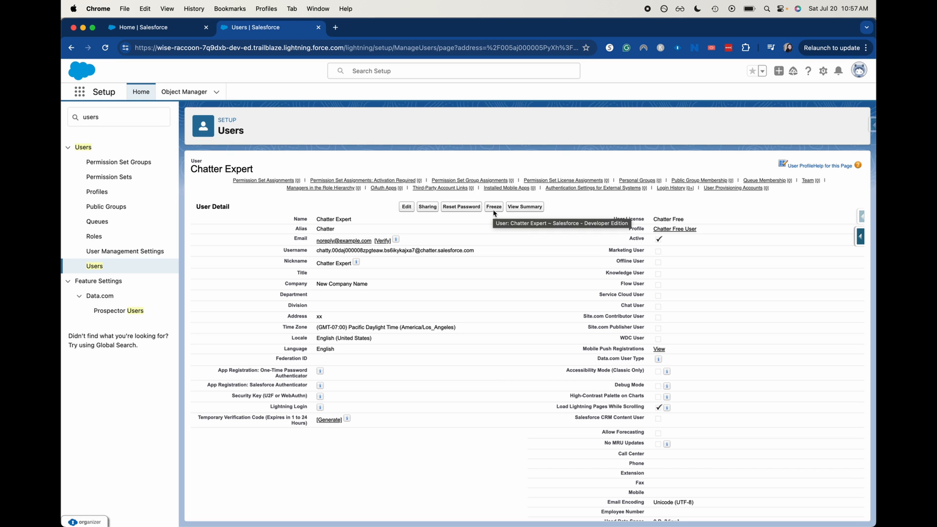
mouse_move(631, 13)
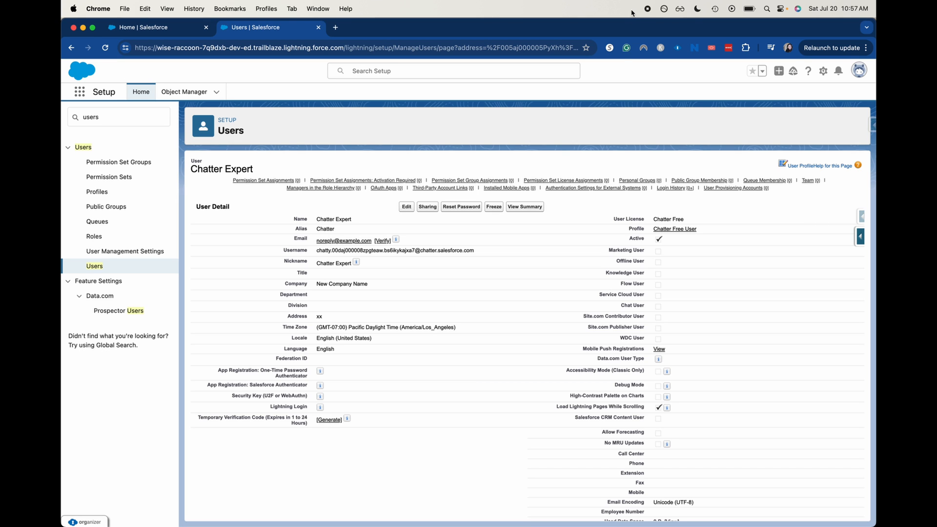